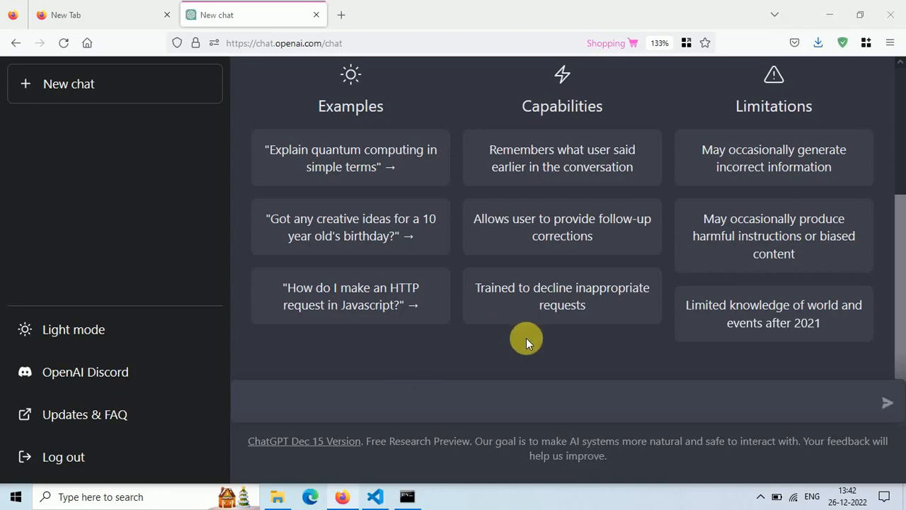
pyautogui.moveTo(281, 396)
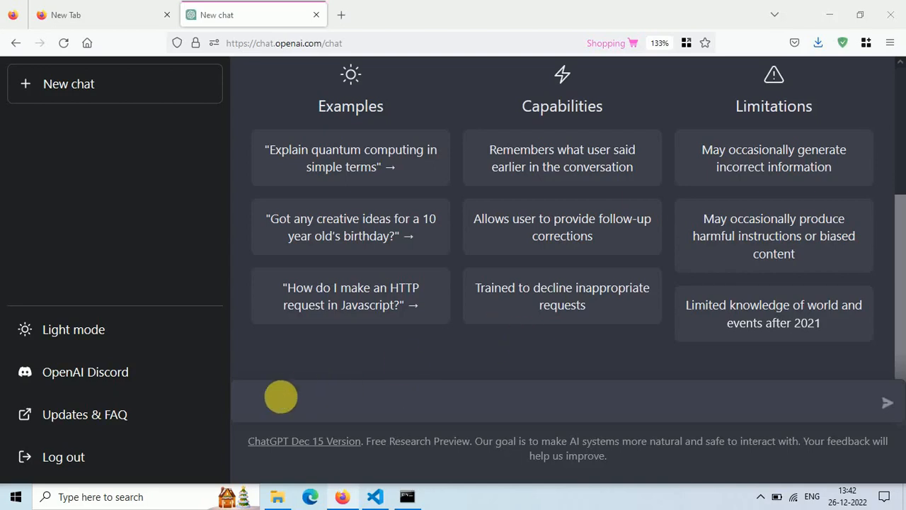
# - Ask ChatGPT in a new chat to build a Notepad app with Python
pyautogui.write('build notepa')
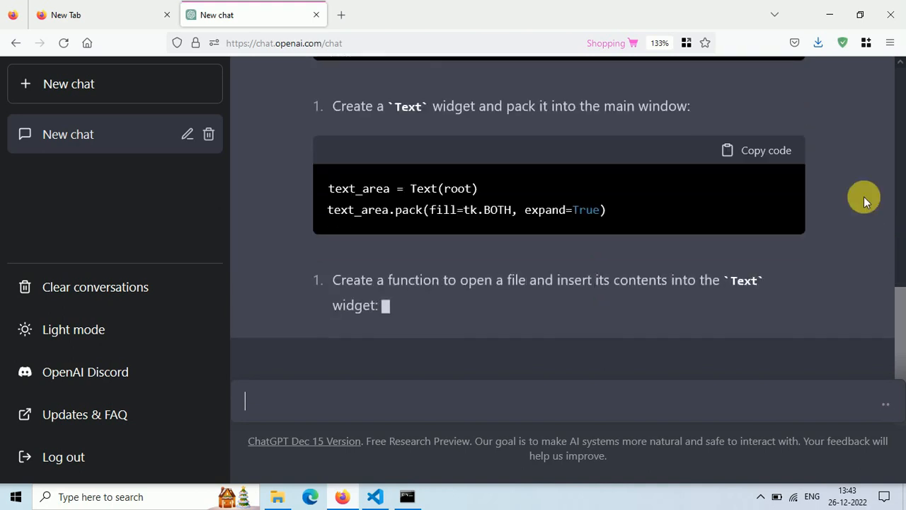
# - Scroll to the complete Notepad application code block and copy it
pyautogui.scroll(-3)
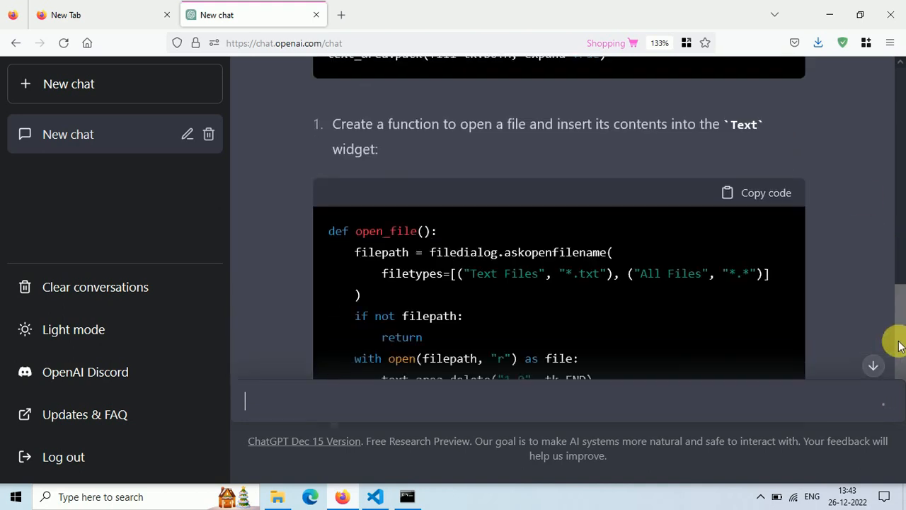
pyautogui.scroll(-3)
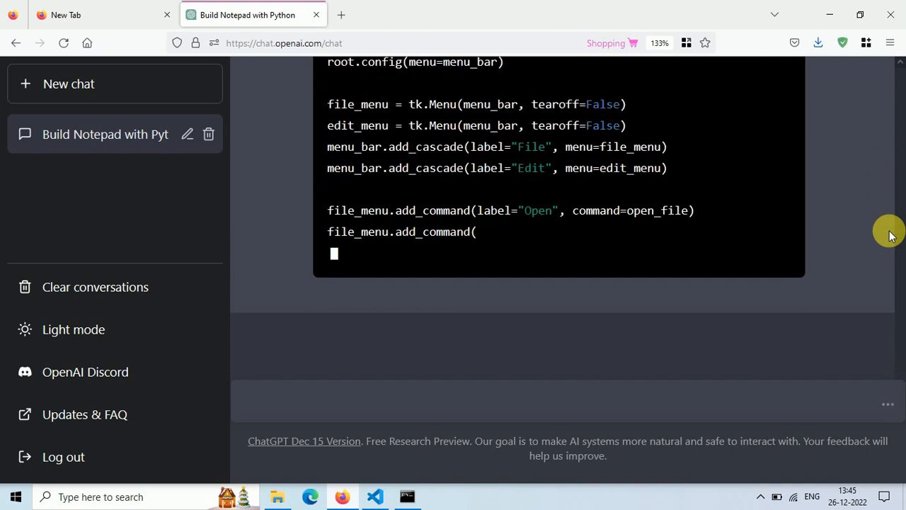
pyautogui.scroll(-3)
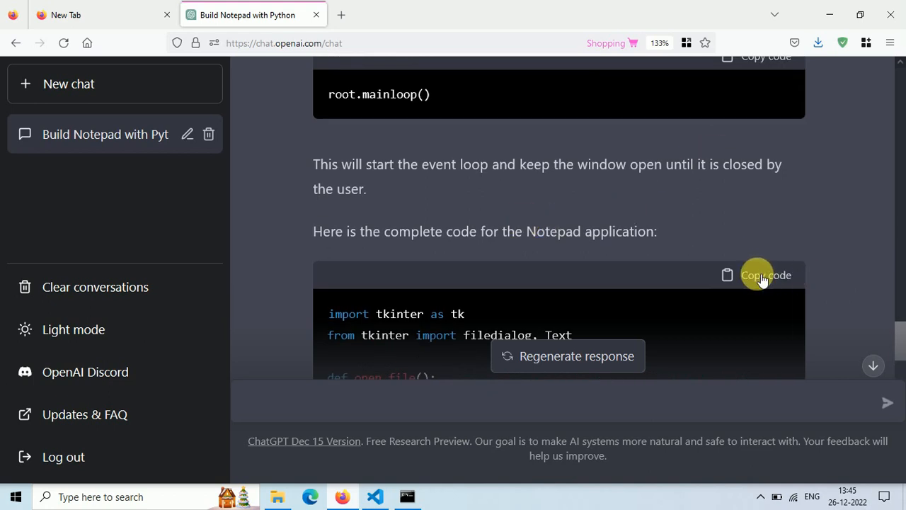
pyautogui.click(374, 496)
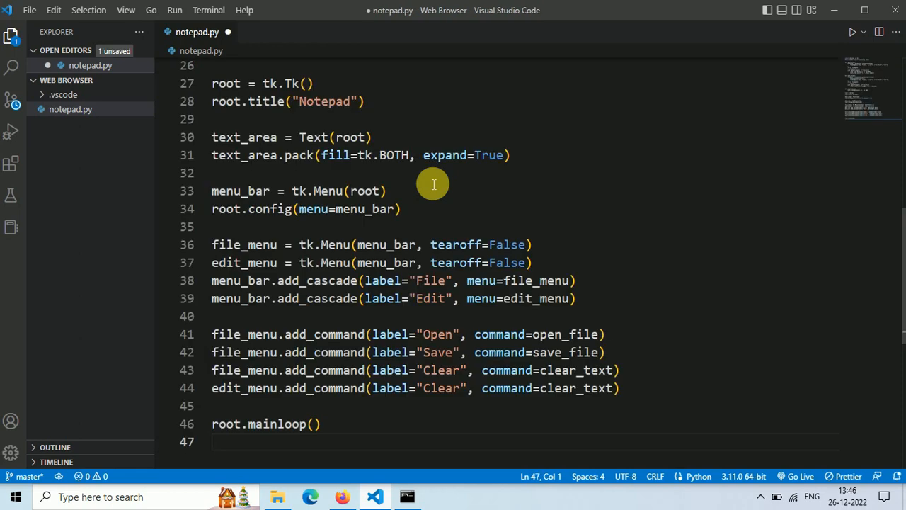
# - Save the pasted Notepad code as notepad.py in VS Code
pyautogui.press('ctrl+s')
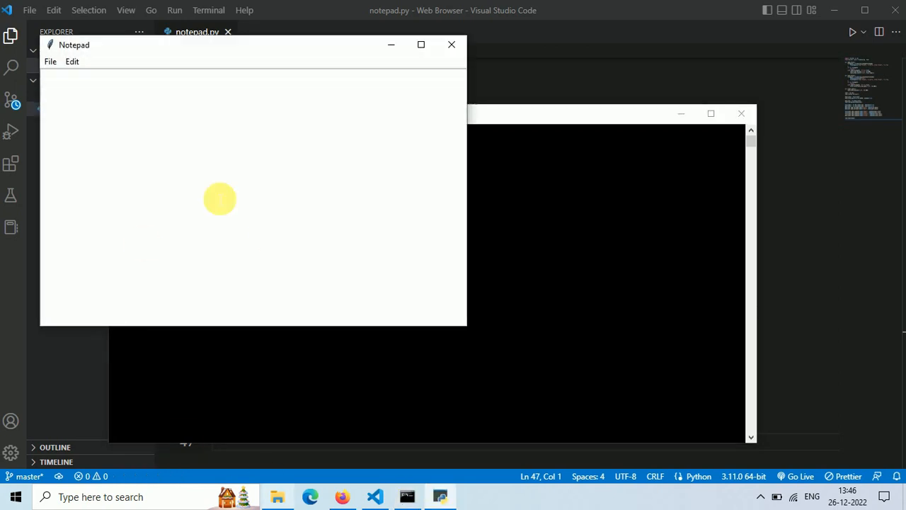
pyautogui.moveTo(298, 54)
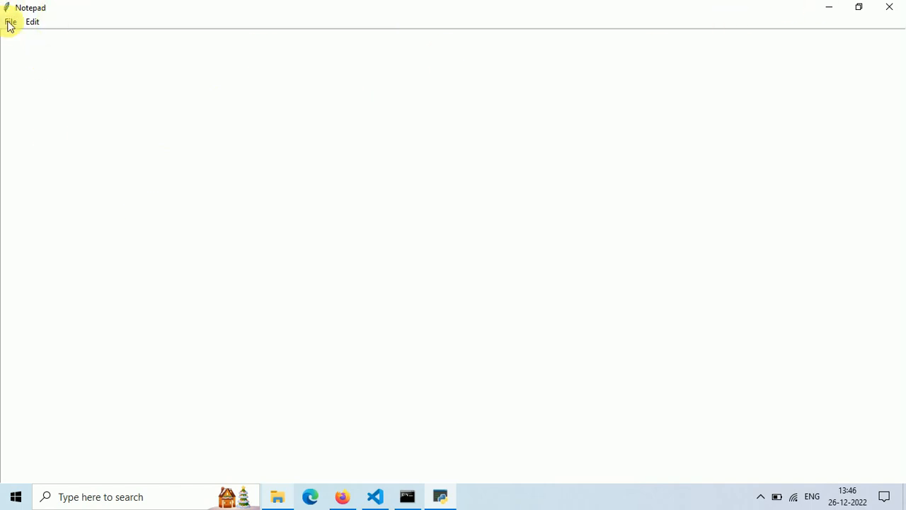
# - Check Notepad's File menu (Open, Save, Clear) and focus the empty text area
pyautogui.click(11, 21)
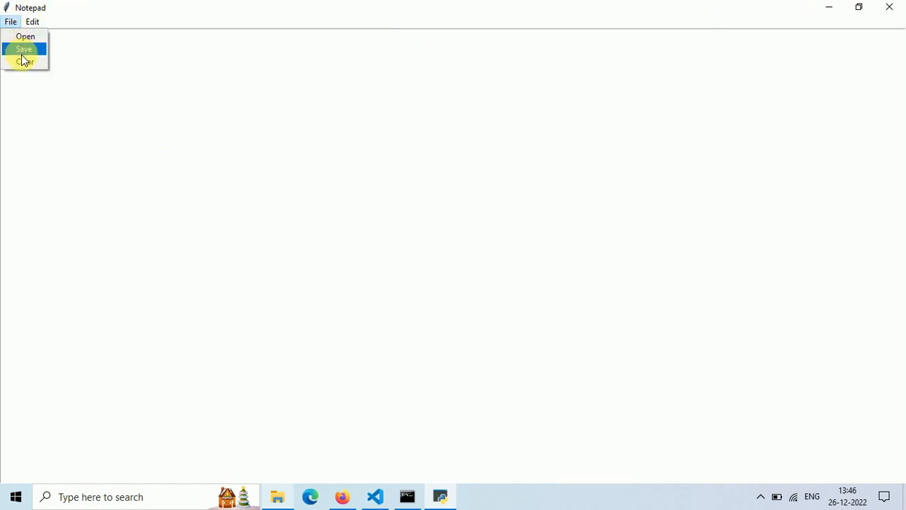
pyautogui.click(32, 21)
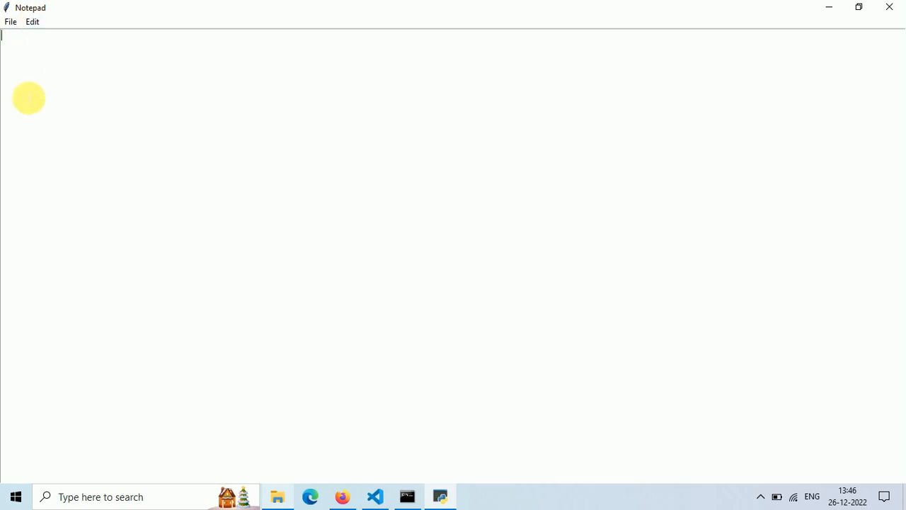
# - Type 'hello friends...' and save it into the Web Browser folder
pyautogui.write('hello')
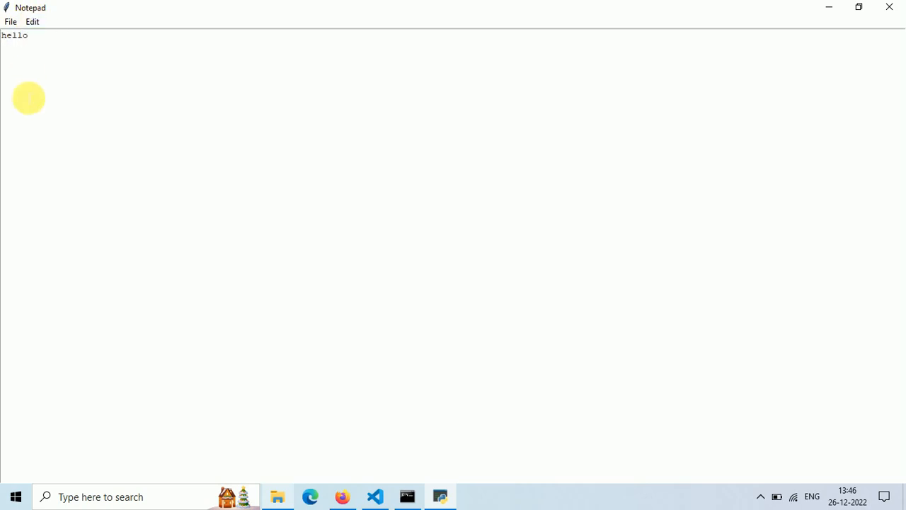
pyautogui.write('friends')
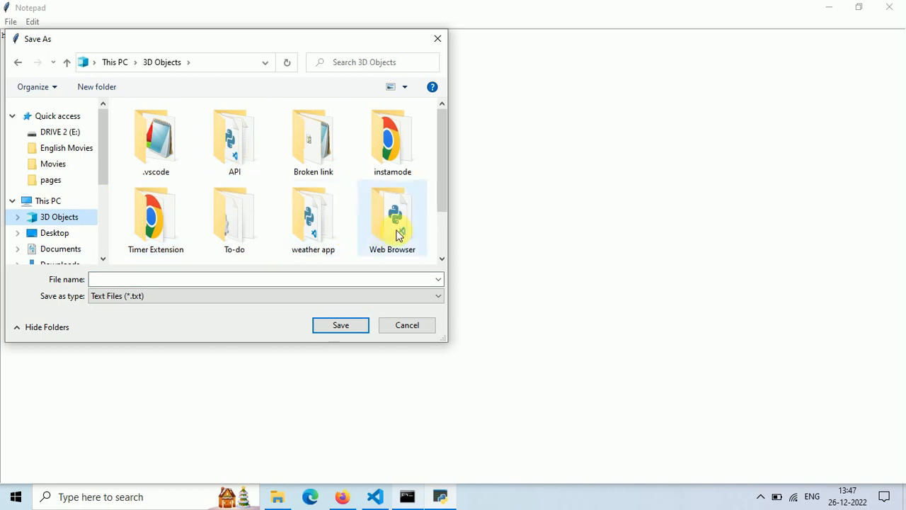
pyautogui.doubleClick(392, 215)
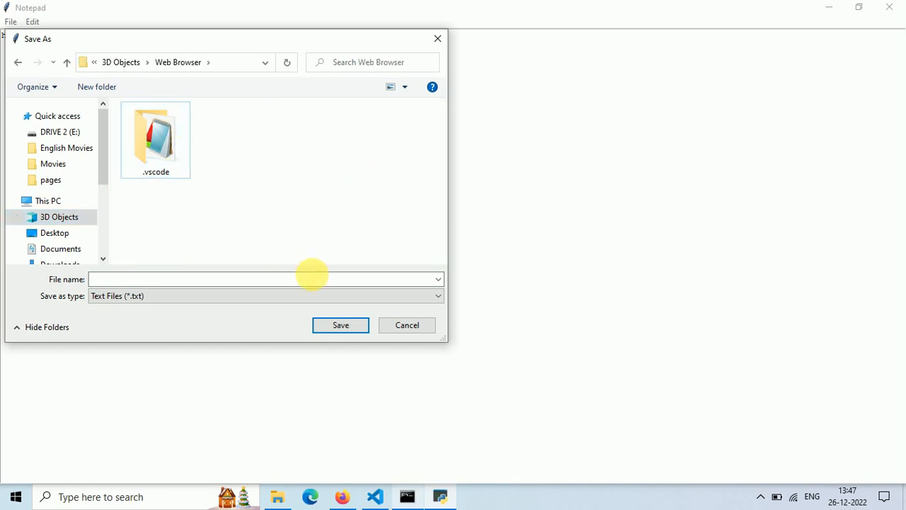
pyautogui.click(407, 325)
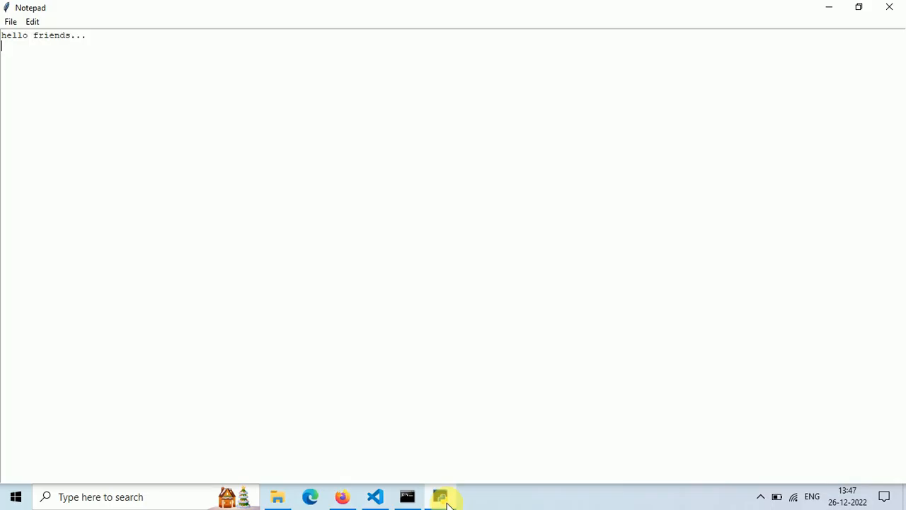
# - Add 'this is demo', clear the text with File > Clear, then close Notepad
pyautogui.write('this is demo')
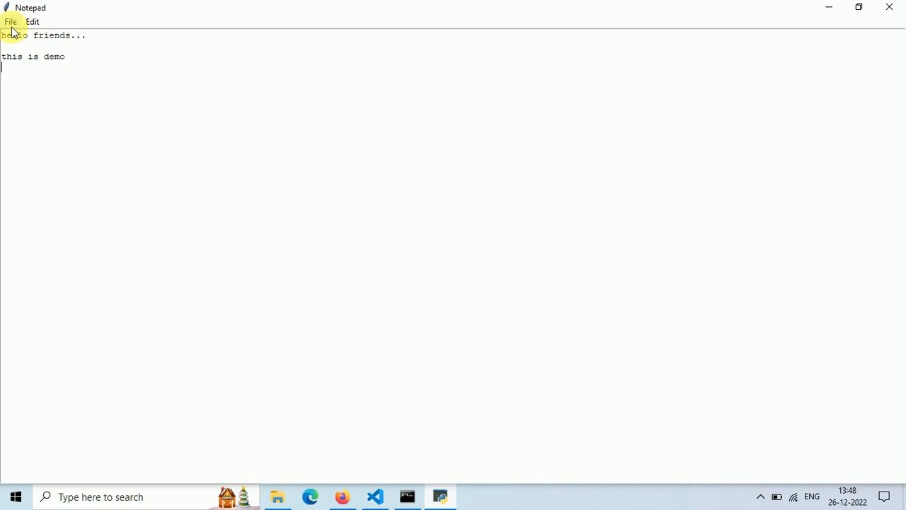
pyautogui.click(11, 21)
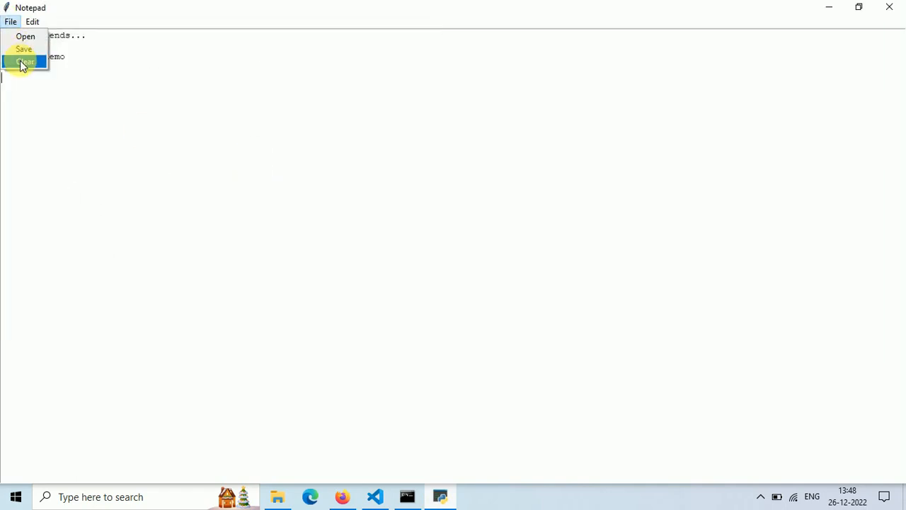
pyautogui.click(25, 61)
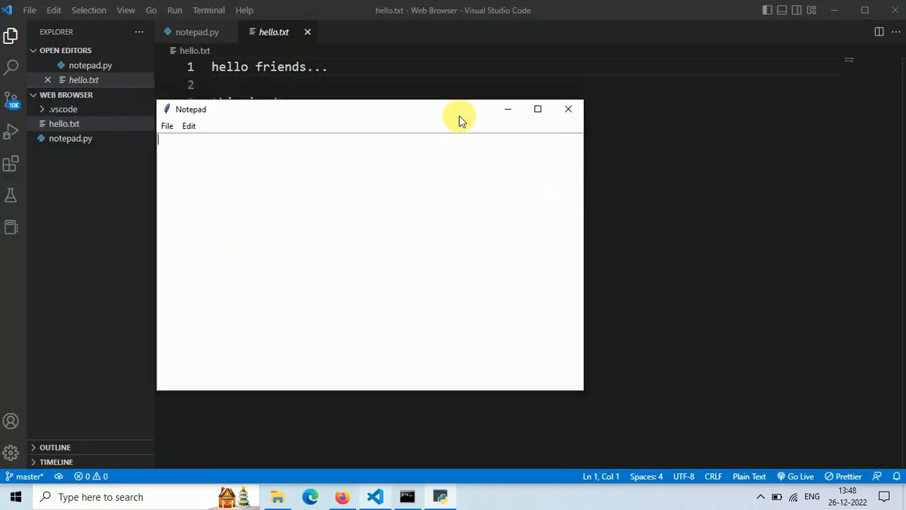
pyautogui.moveTo(459, 114); pyautogui.dragTo(598, 74)
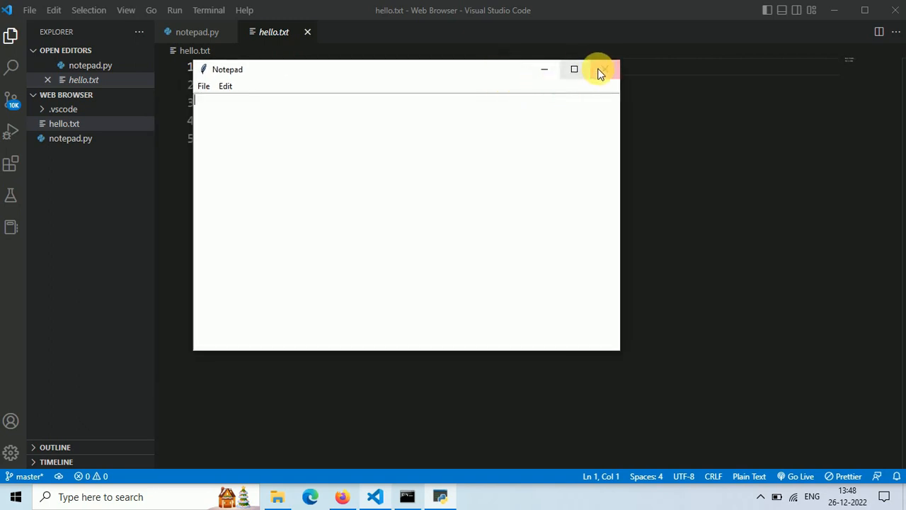
pyautogui.click(601, 69)
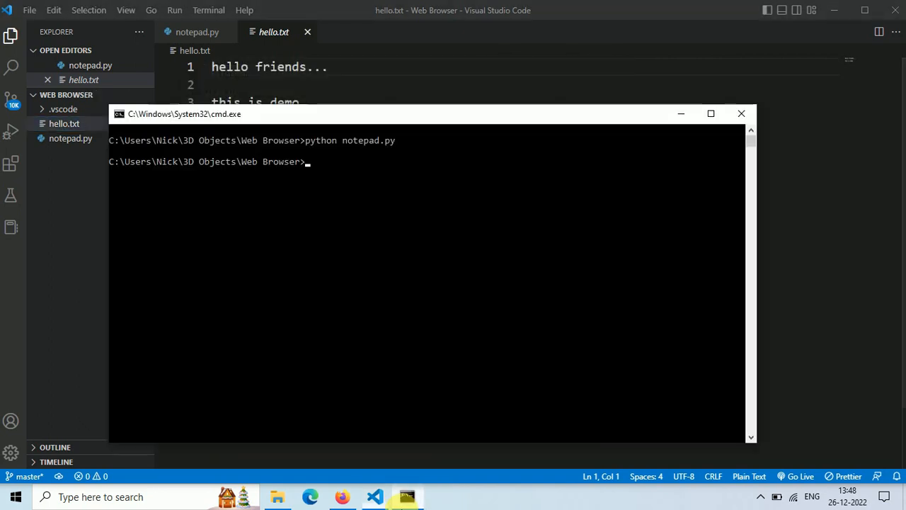